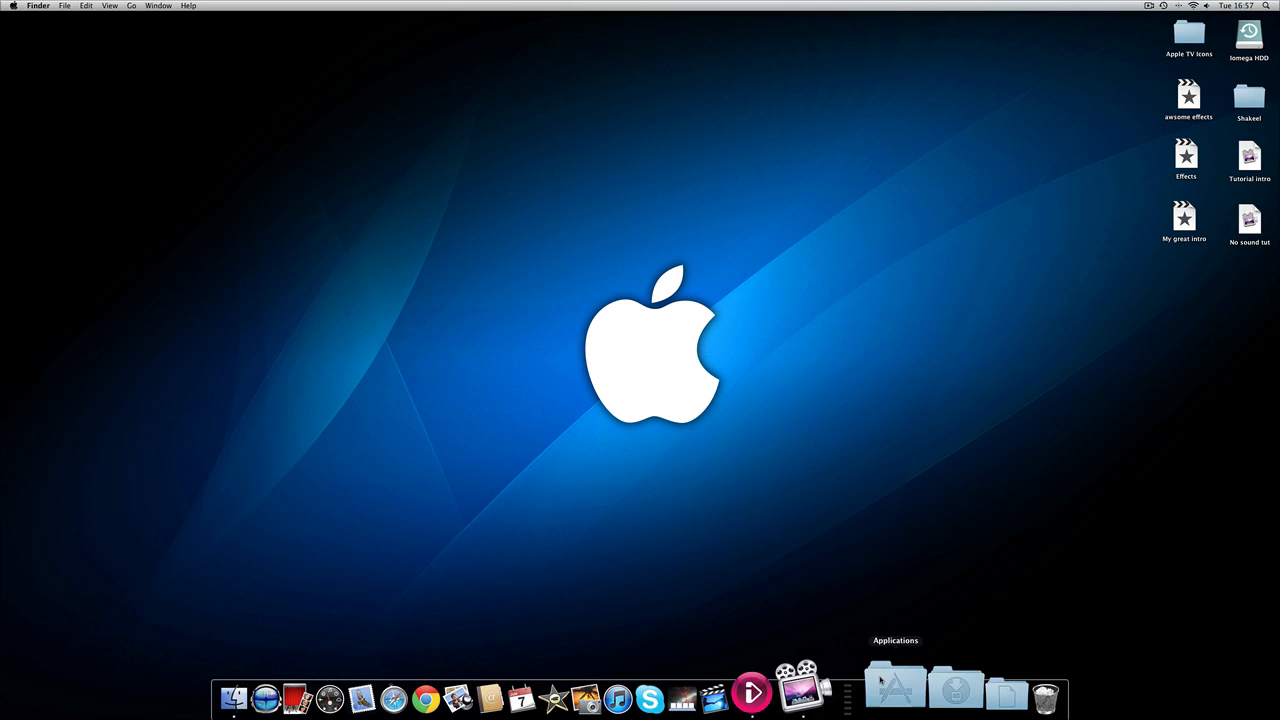
- Launch OmniDazzle from the Dock, showing the Comic effect's description
{"action": "left_click", "coordinate": [894, 688]}
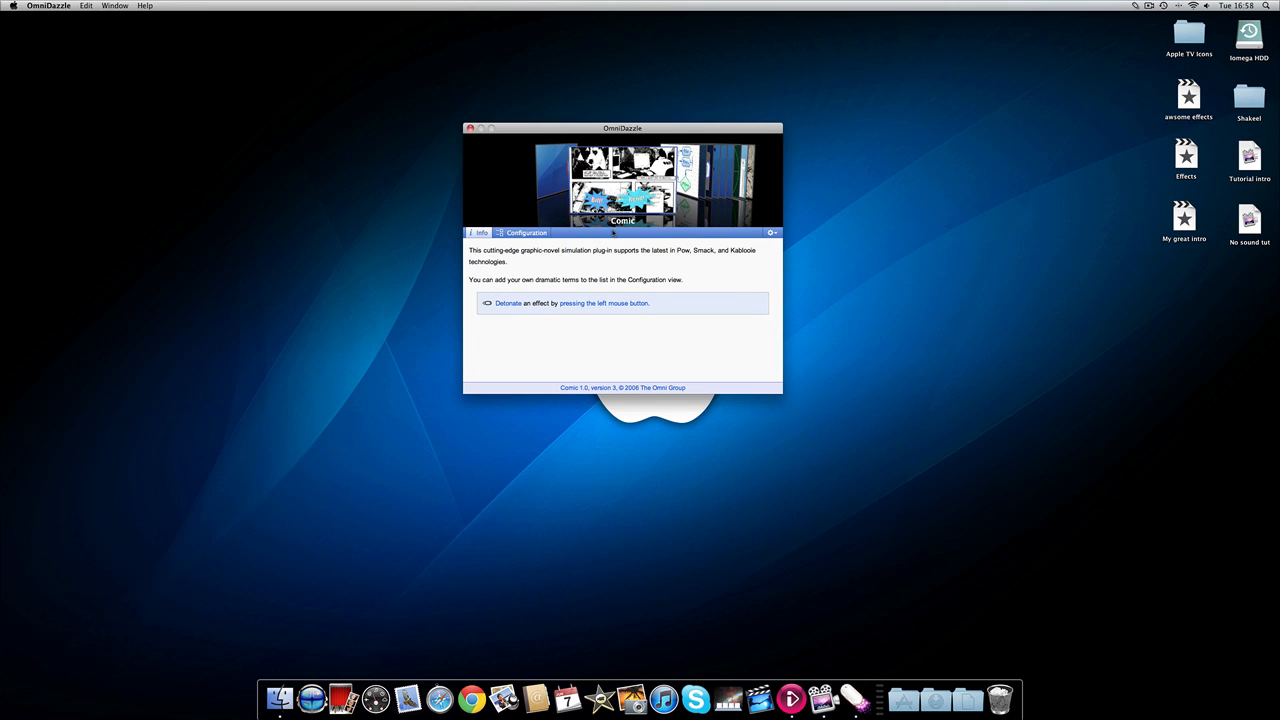
- Assign the left mouse button to Comic's Detonate action and set off a comic burst
{"action": "left_click", "coordinate": [630, 310]}
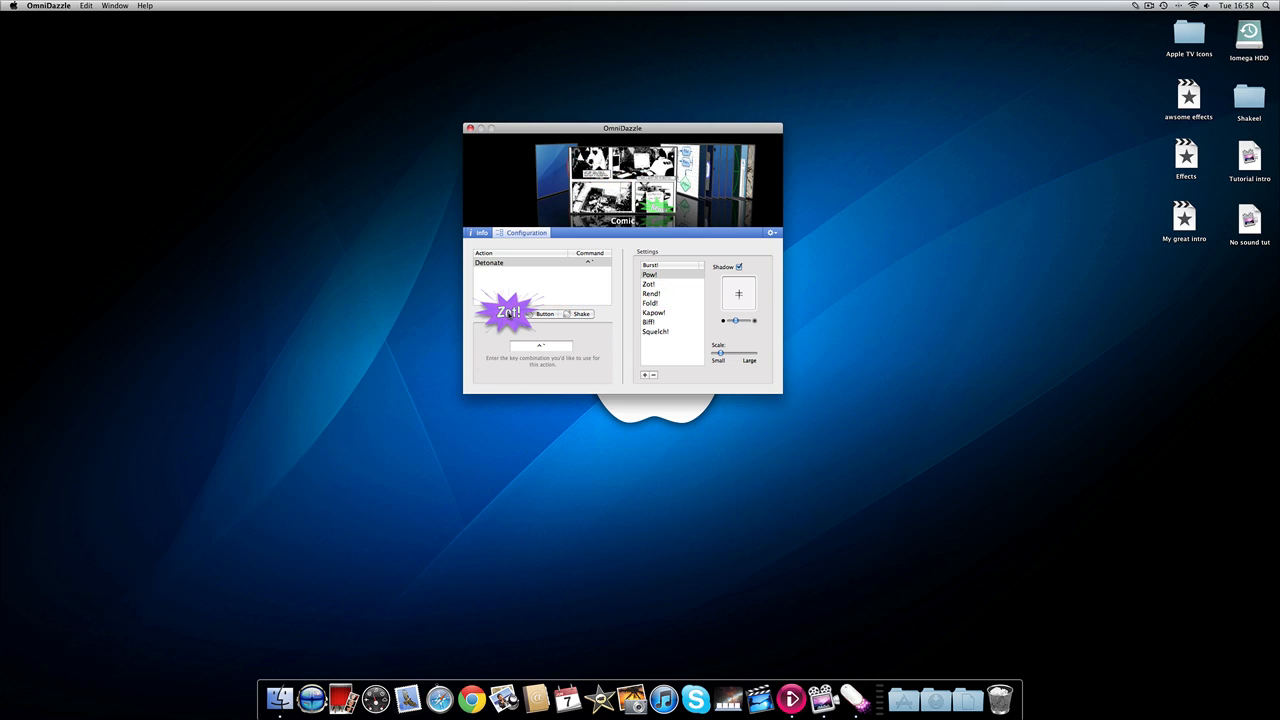
{"action": "left_click", "coordinate": [544, 312]}
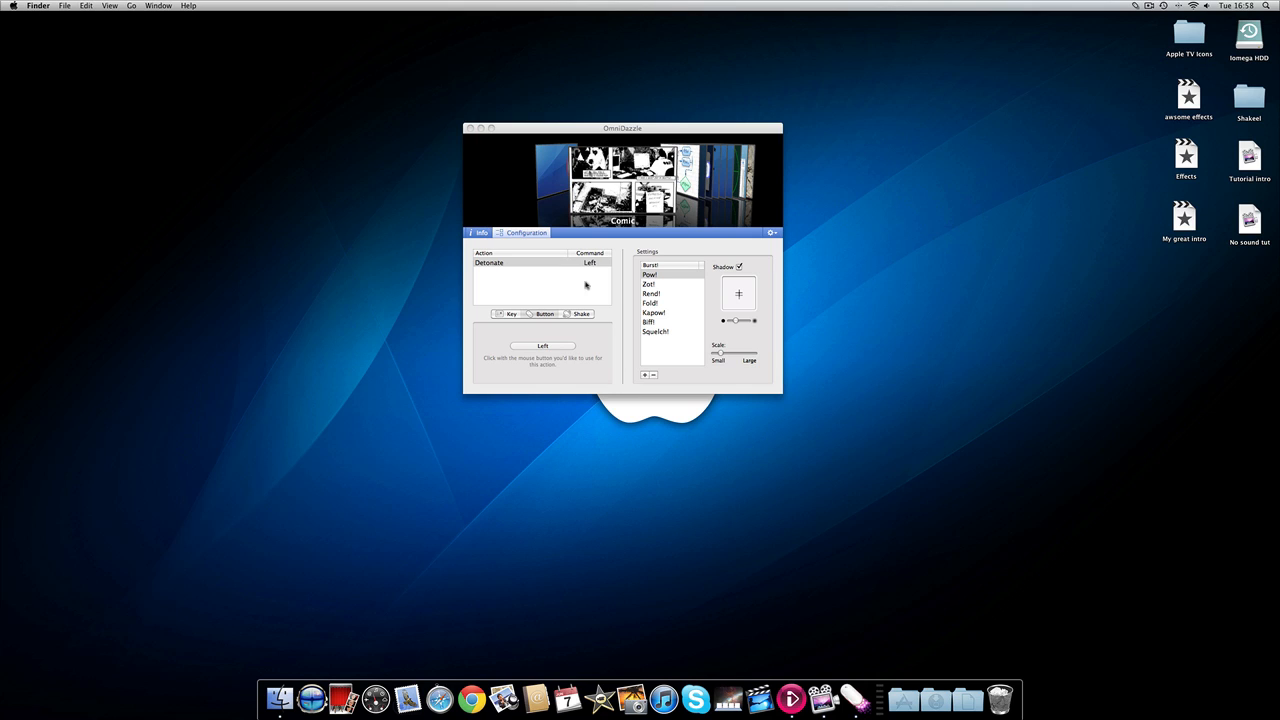
{"action": "mouse_move", "coordinate": [680, 282]}
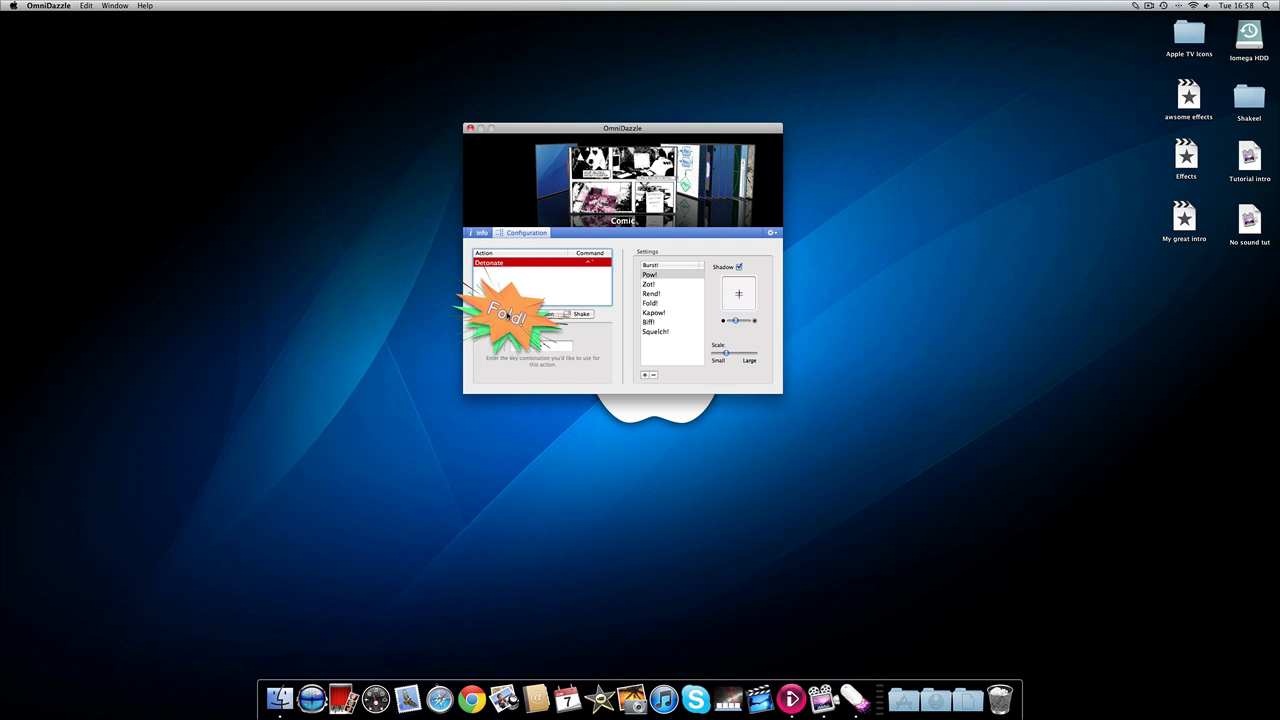
{"action": "left_click", "coordinate": [470, 128]}
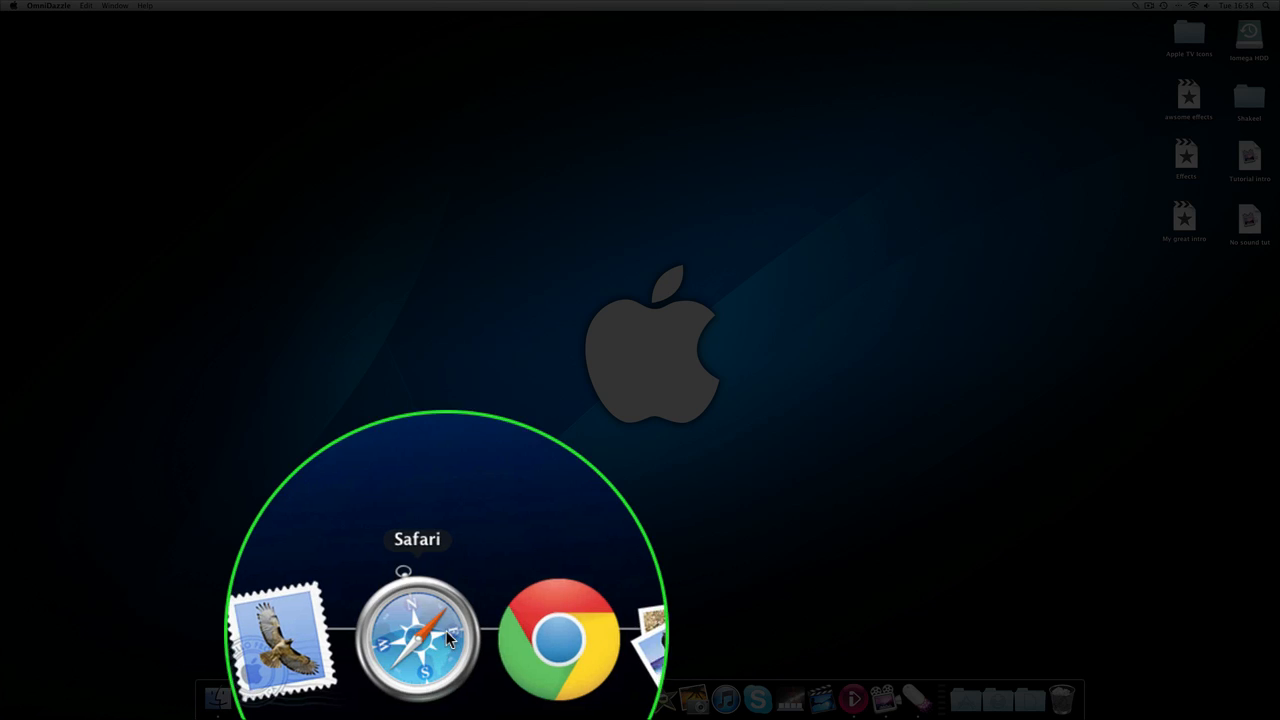
- Search 'omnidazzle' in Safari and start the OmniDazzle 1.1.1 English-only download
{"action": "left_click", "coordinate": [416, 636]}
{"action": "type", "text": "o"}
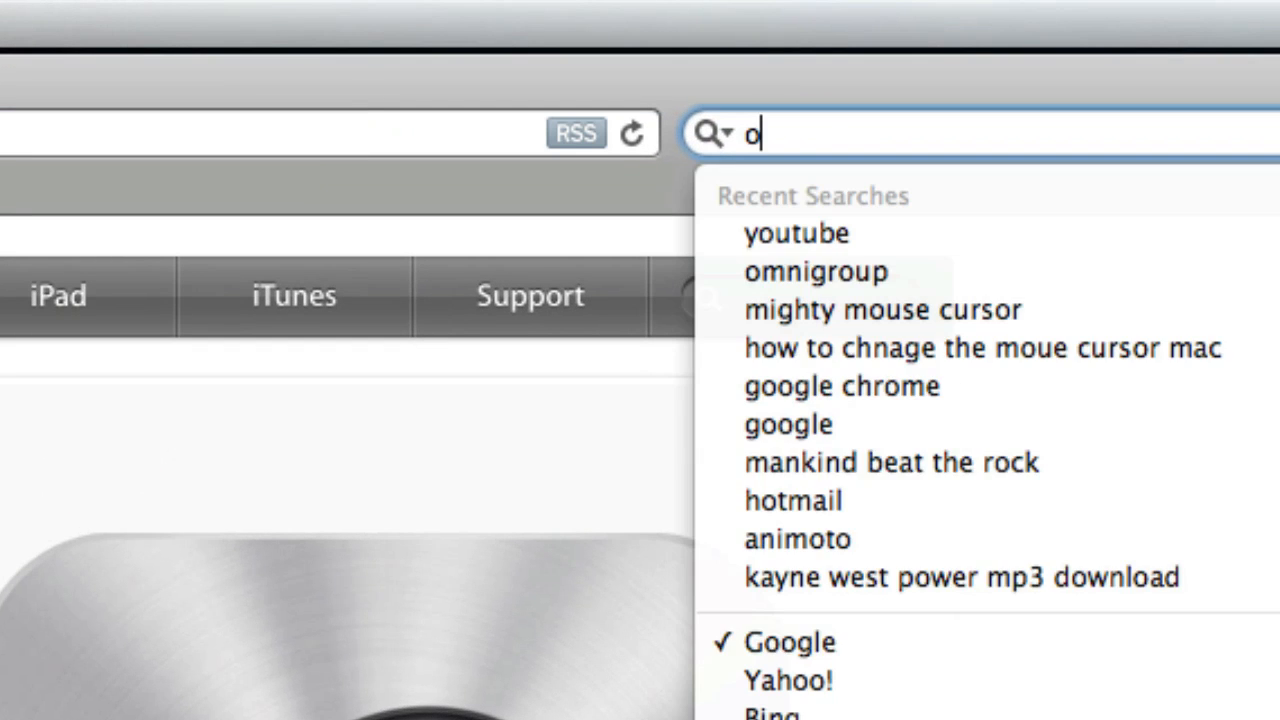
{"action": "type", "text": "mnidazz"}
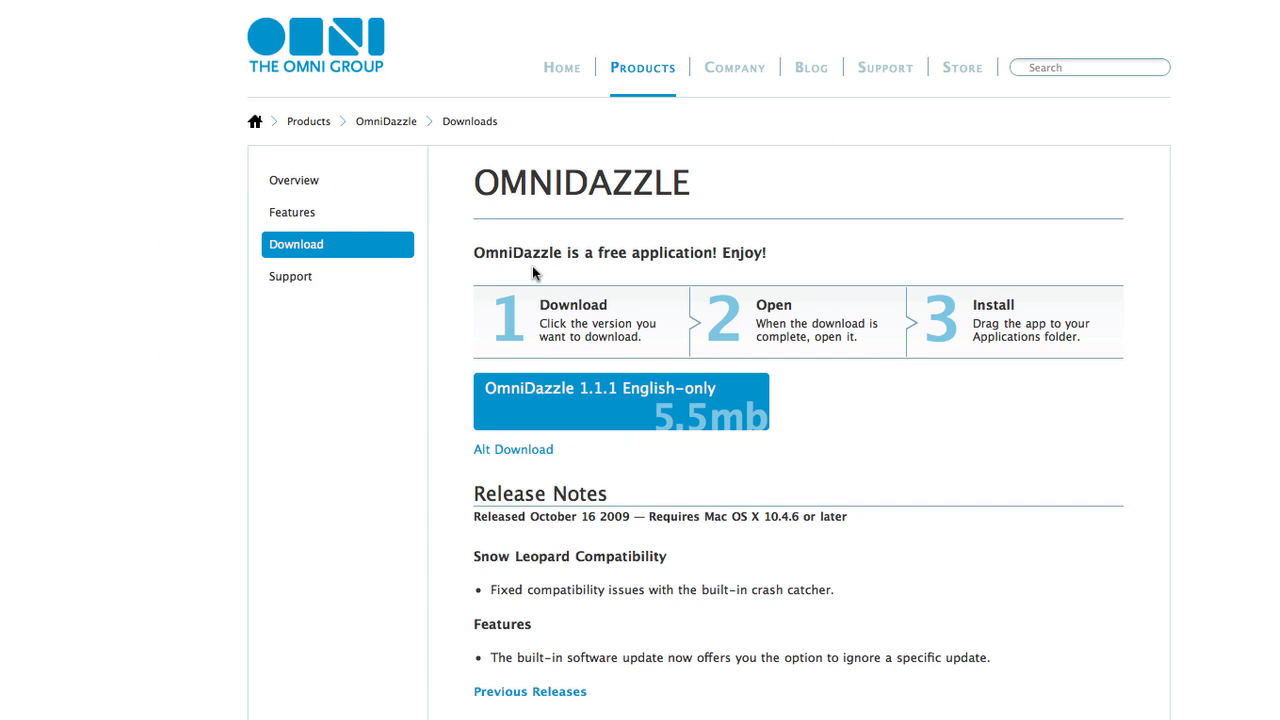
{"action": "mouse_move", "coordinate": [556, 410]}
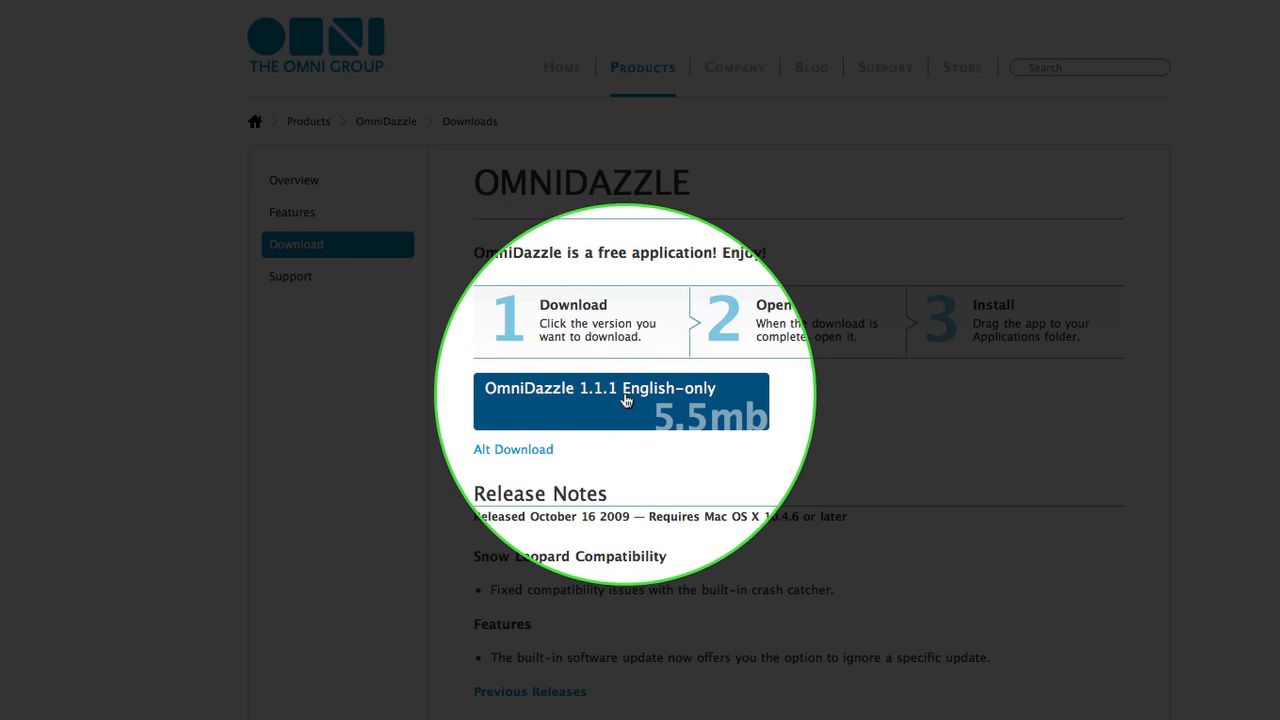
{"action": "mouse_move", "coordinate": [636, 408]}
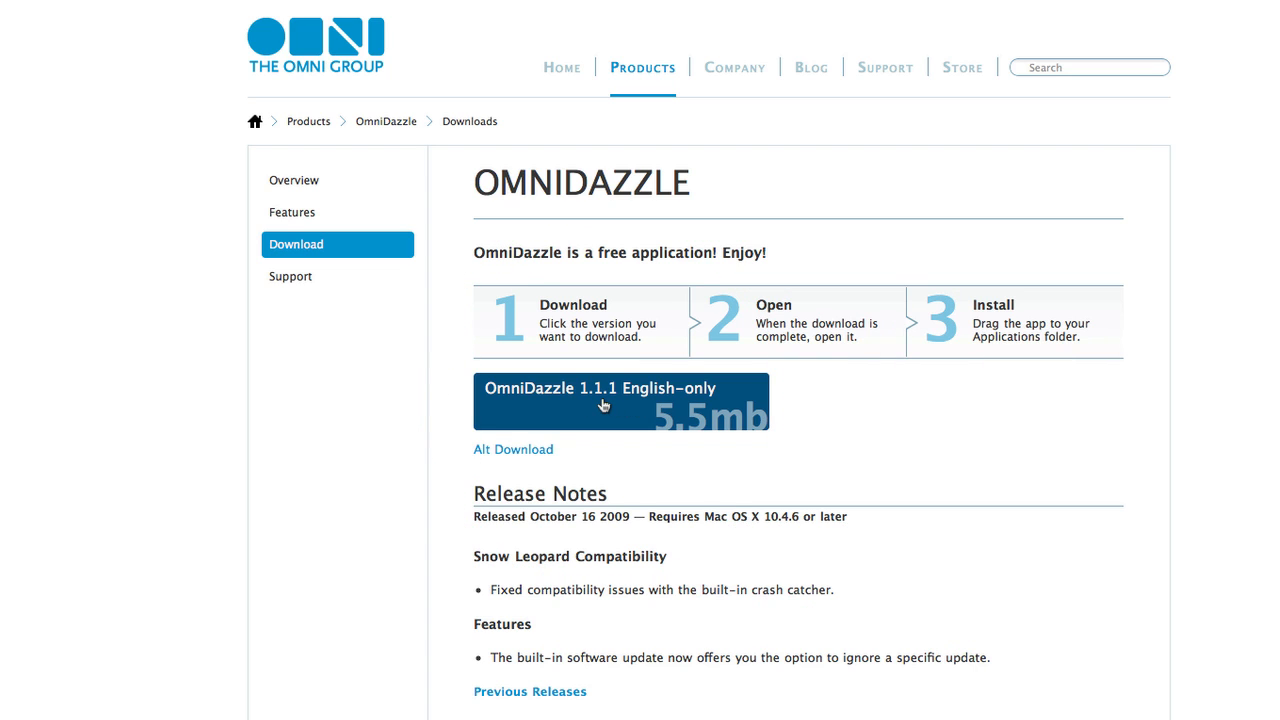
{"action": "left_click", "coordinate": [604, 404]}
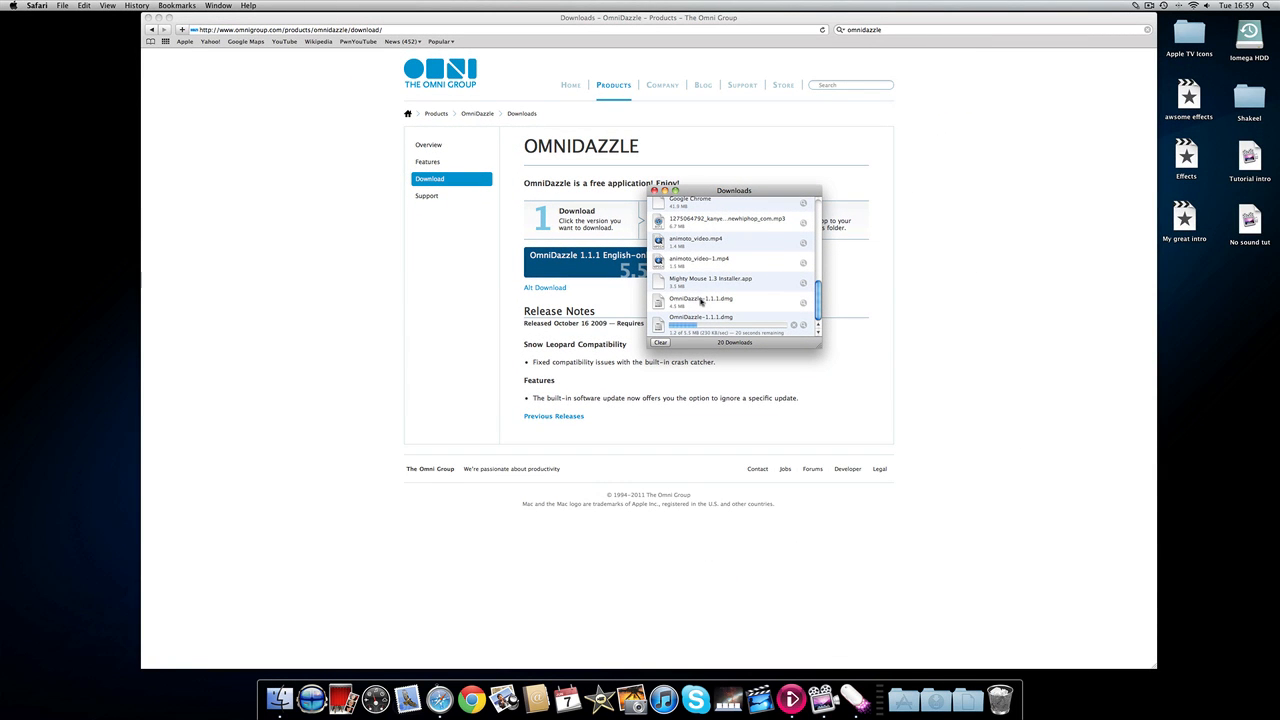
- Mount the downloaded OmniDazzle disk image and accept its licence agreement
{"action": "left_click_drag", "start_coordinate": [732, 190], "coordinate": [170, 240]}
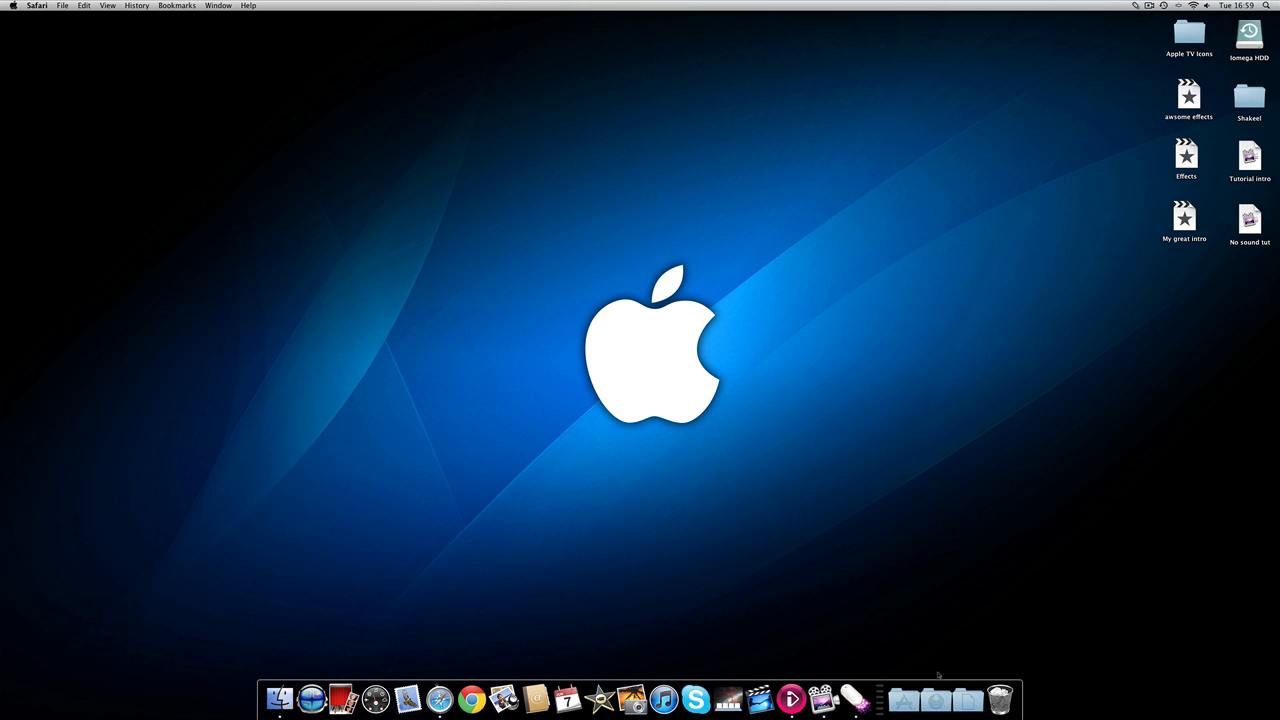
{"action": "left_click", "coordinate": [936, 696]}
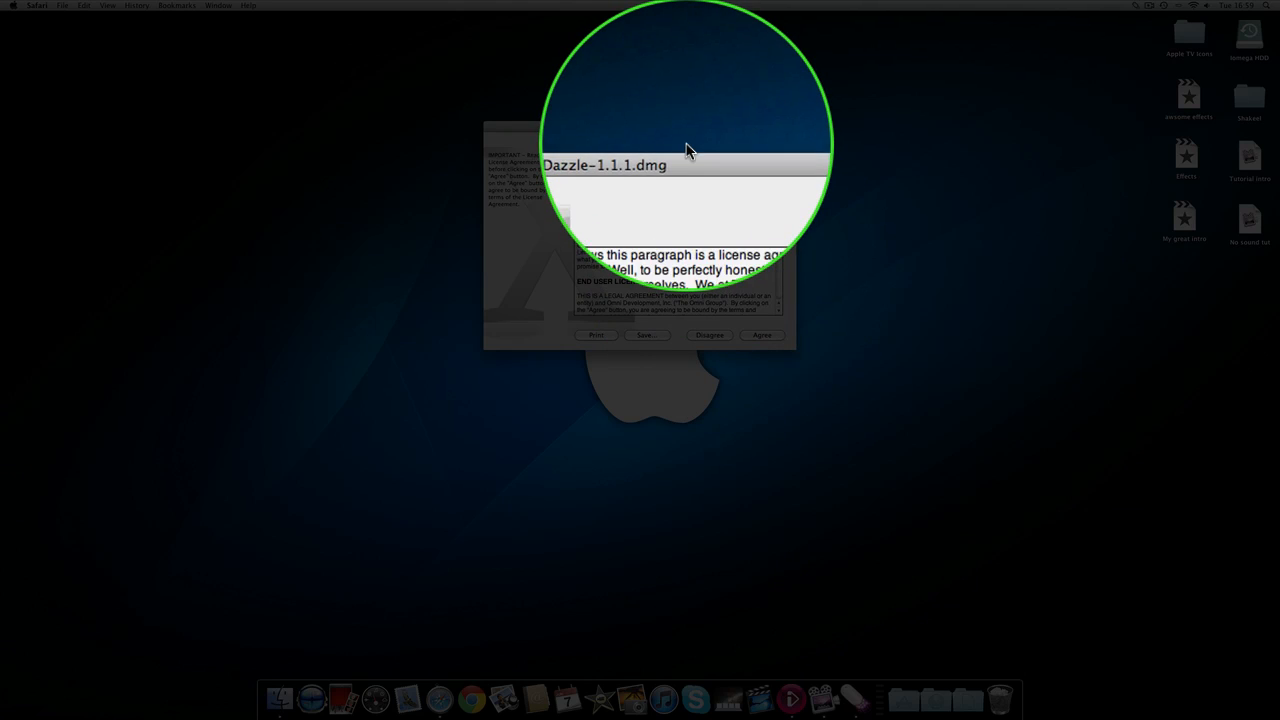
{"action": "left_click", "coordinate": [762, 336]}
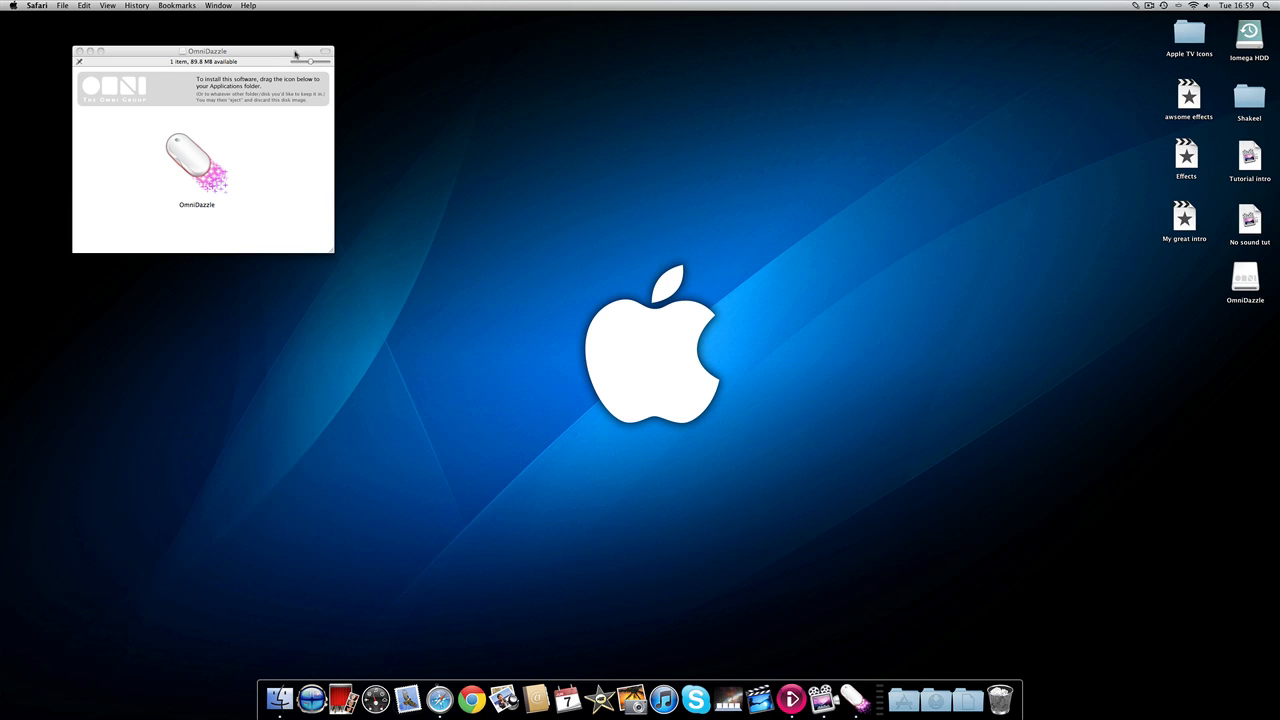
- Launch OmniDazzle from the disk image, confirming the security warning
{"action": "left_click_drag", "start_coordinate": [208, 52], "coordinate": [656, 138]}
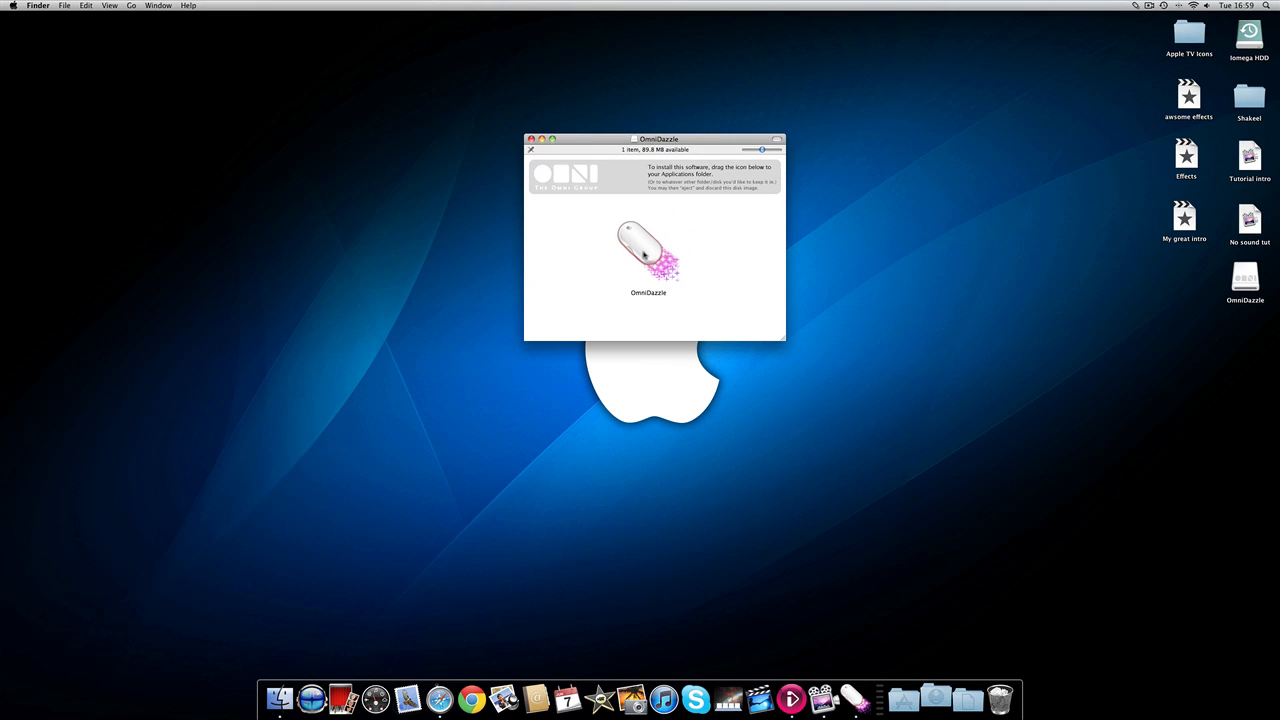
{"action": "double_click", "coordinate": [648, 250]}
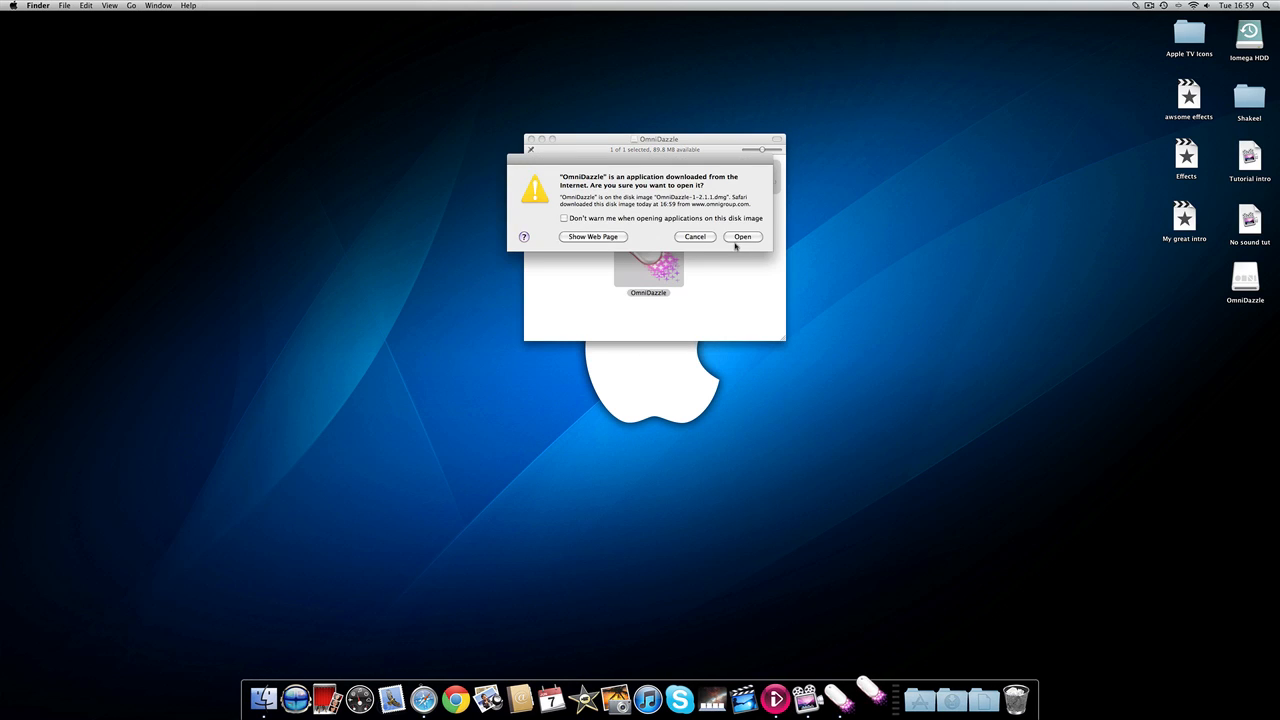
{"action": "left_click", "coordinate": [744, 236]}
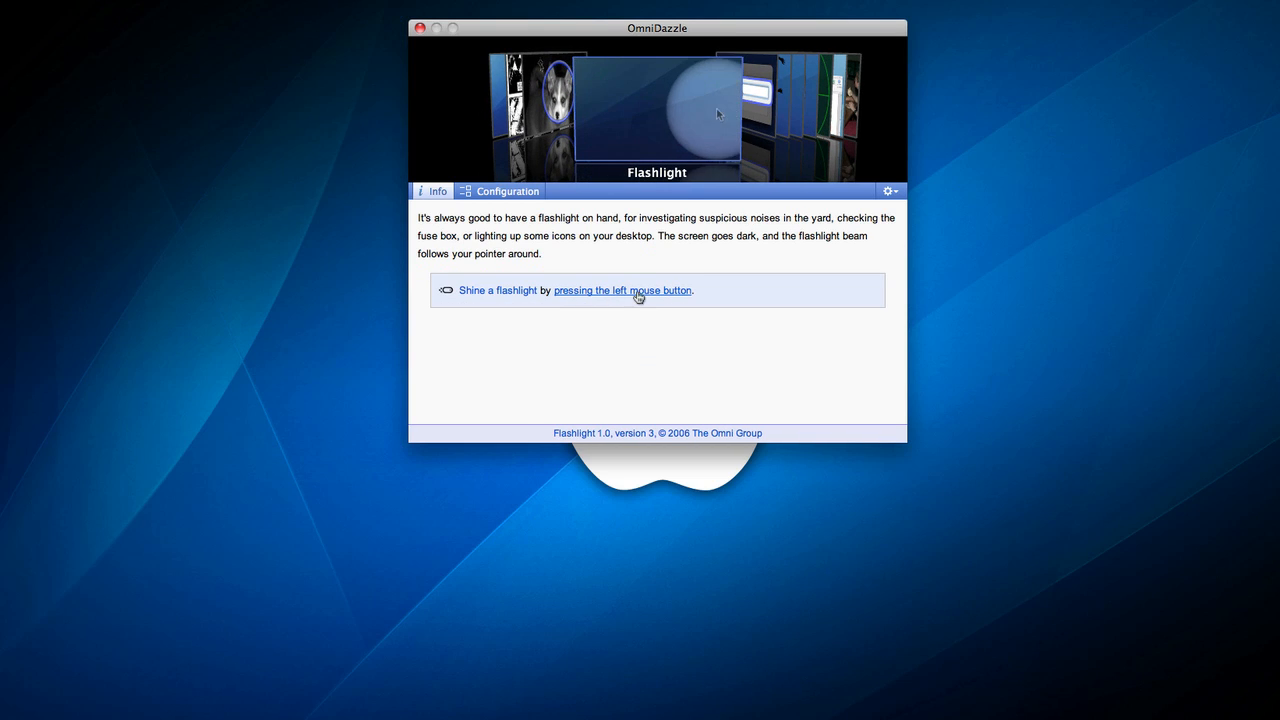
- Select the Footprints effect in the carousel, trailing footprints across the desktop
{"action": "left_click", "coordinate": [622, 290]}
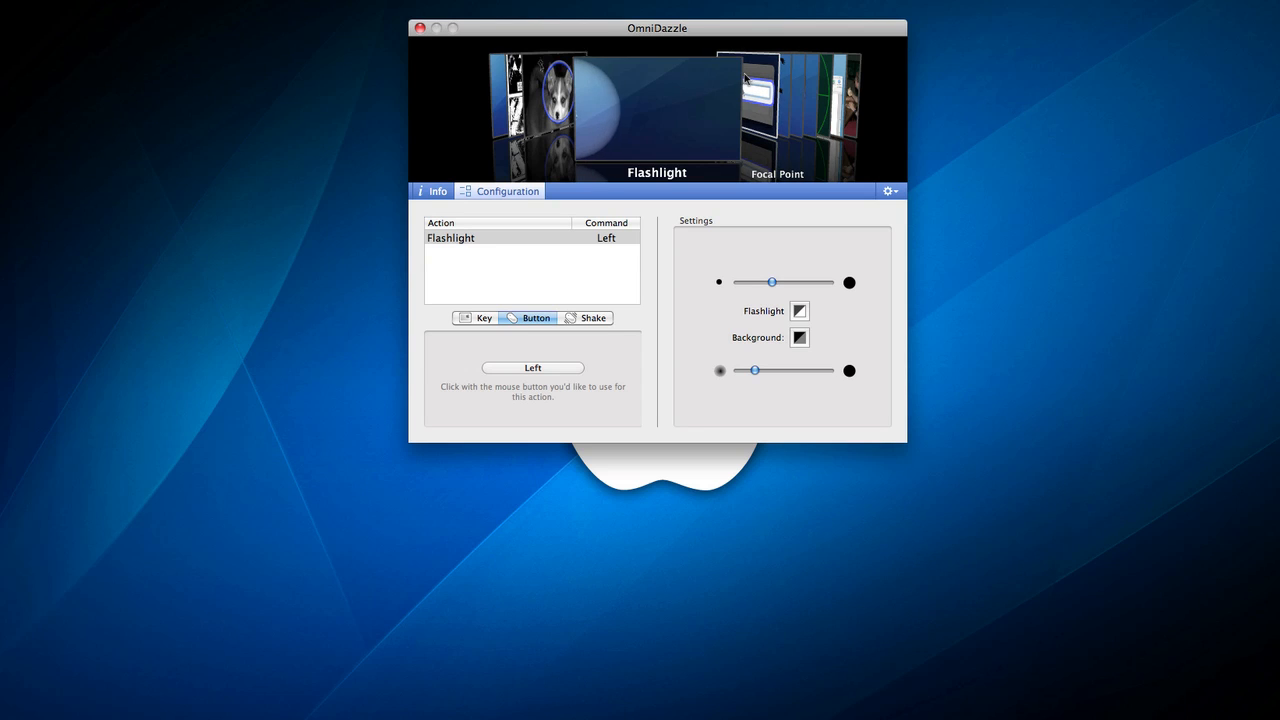
{"action": "left_click", "coordinate": [790, 114]}
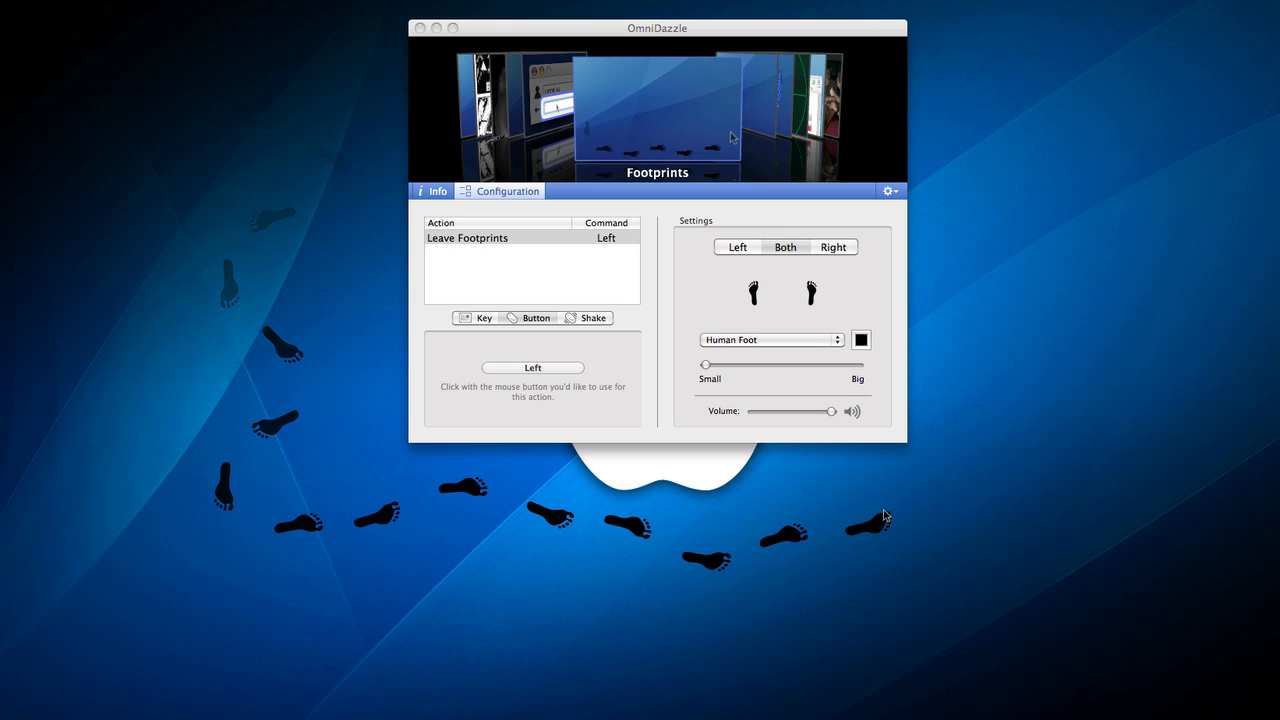
{"action": "mouse_move", "coordinate": [1008, 46]}
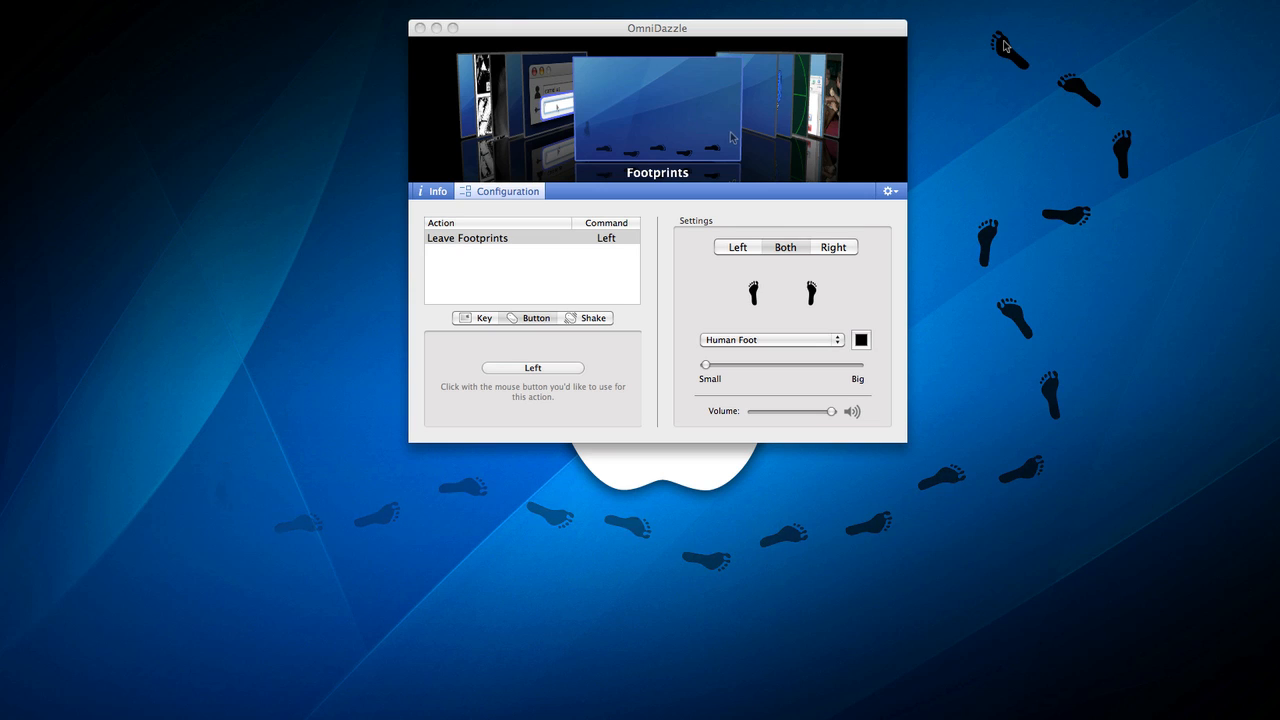
- Select the Pixie Dust effect and sprinkle sparkles over the desktop
{"action": "left_click", "coordinate": [784, 248]}
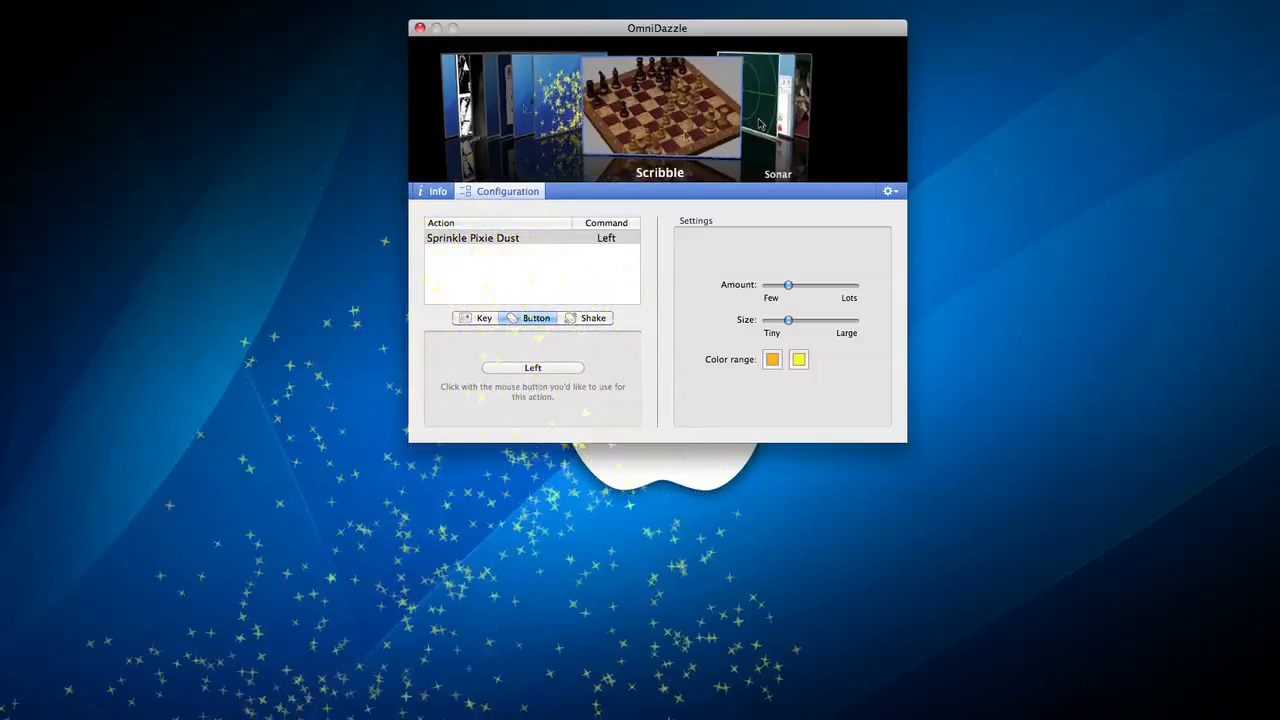
- View Scribble's four pen colour settings, then select the Sonar radar-ring effect
{"action": "left_click", "coordinate": [778, 114]}
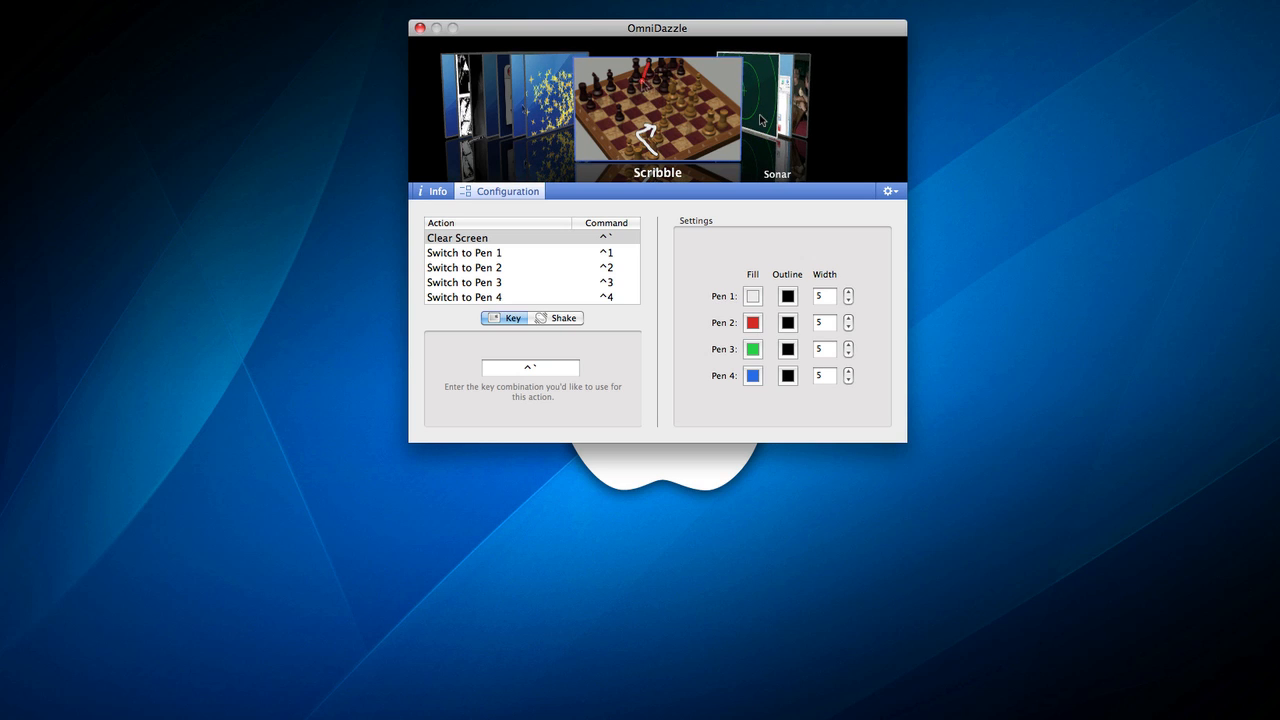
{"action": "left_click", "coordinate": [776, 114]}
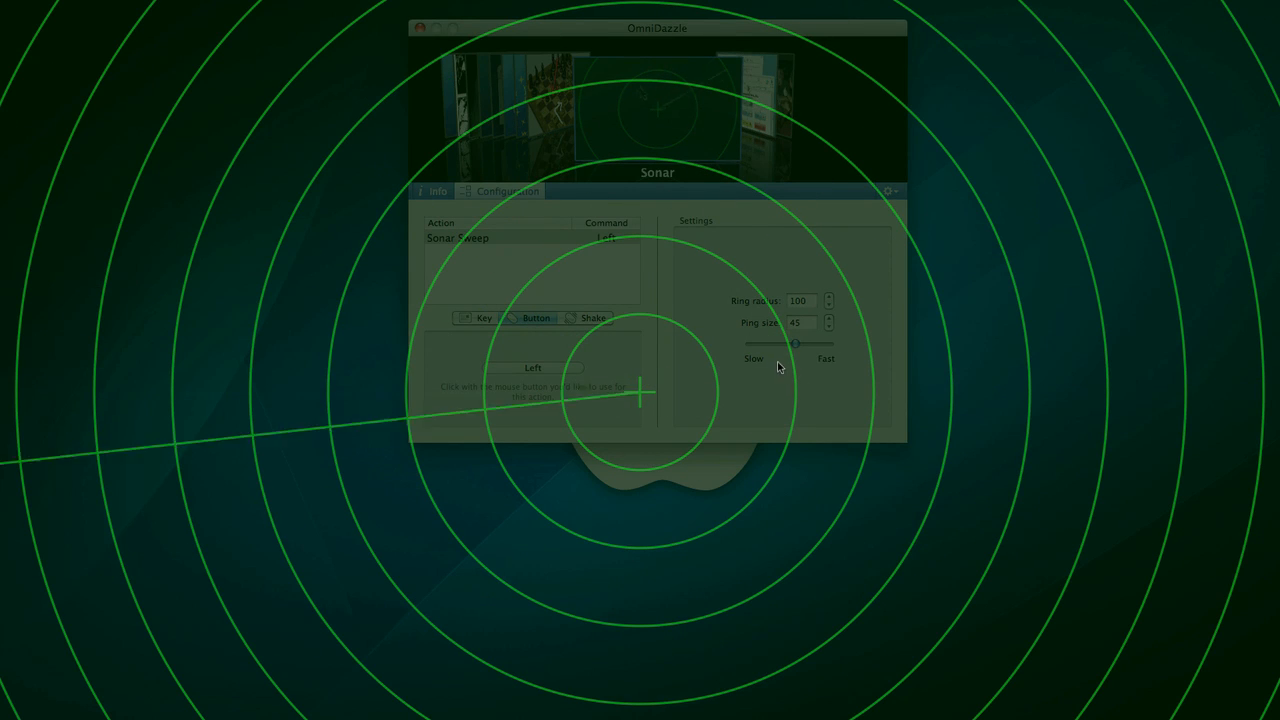
{"action": "mouse_move", "coordinate": [462, 492]}
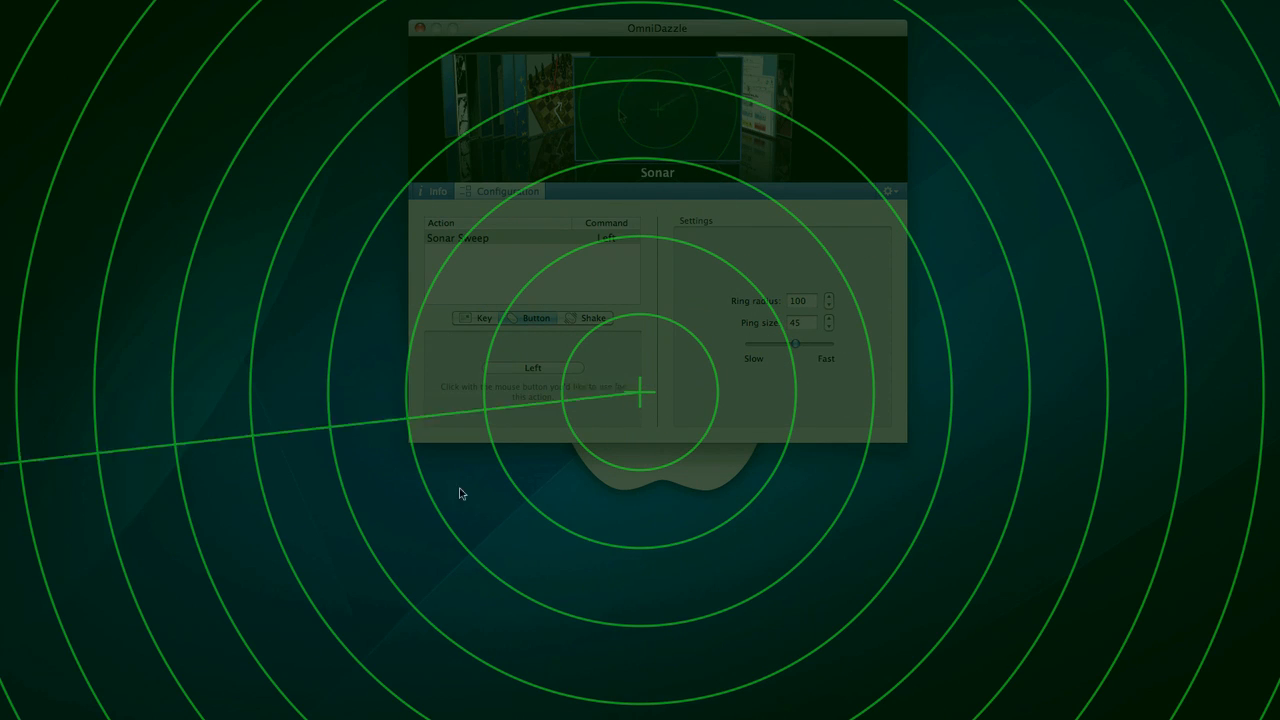
{"action": "mouse_move", "coordinate": [810, 708]}
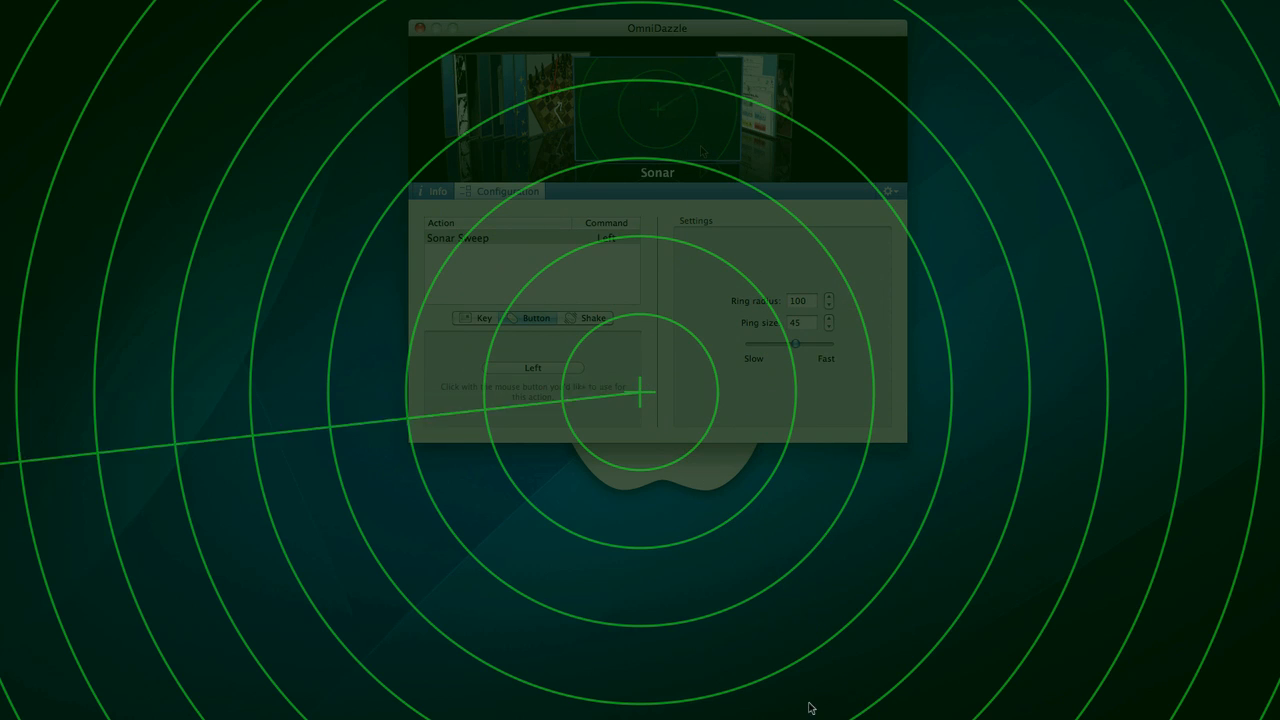
{"action": "mouse_move", "coordinate": [998, 344]}
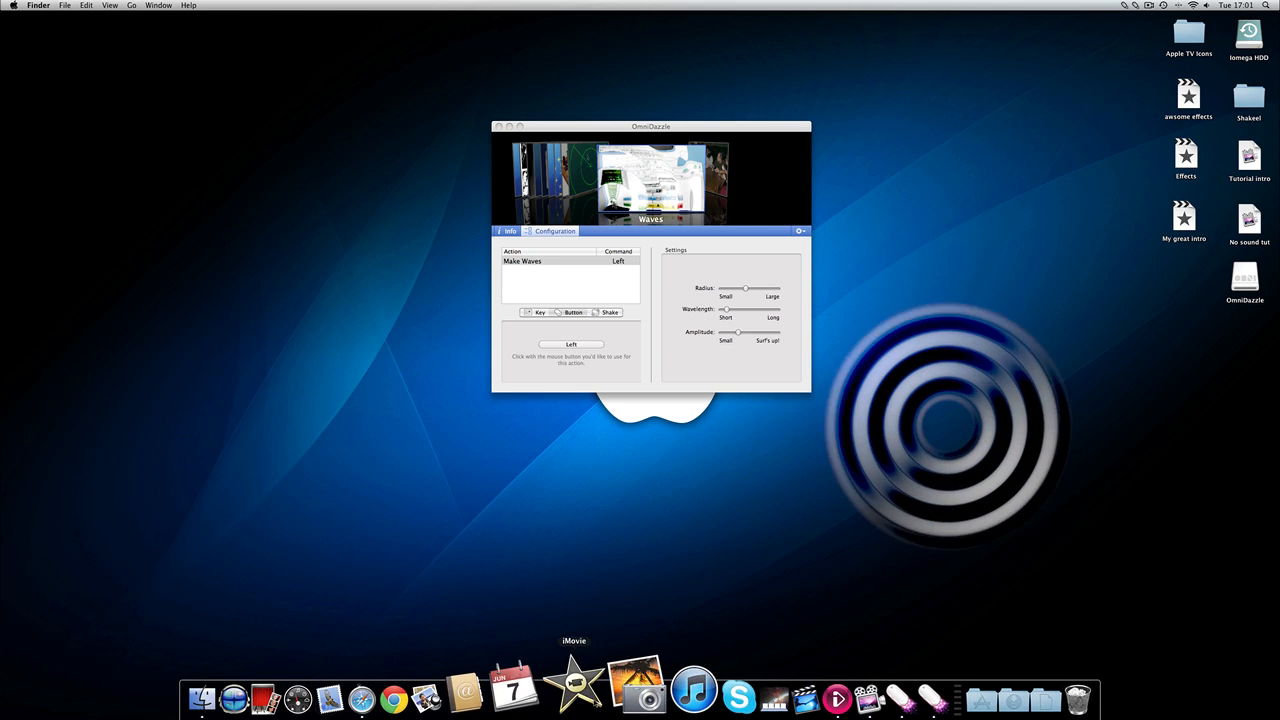
- Stop the Waves ripples and close the OmniDazzle window, leaving the plain desktop
{"action": "left_click", "coordinate": [392, 696]}
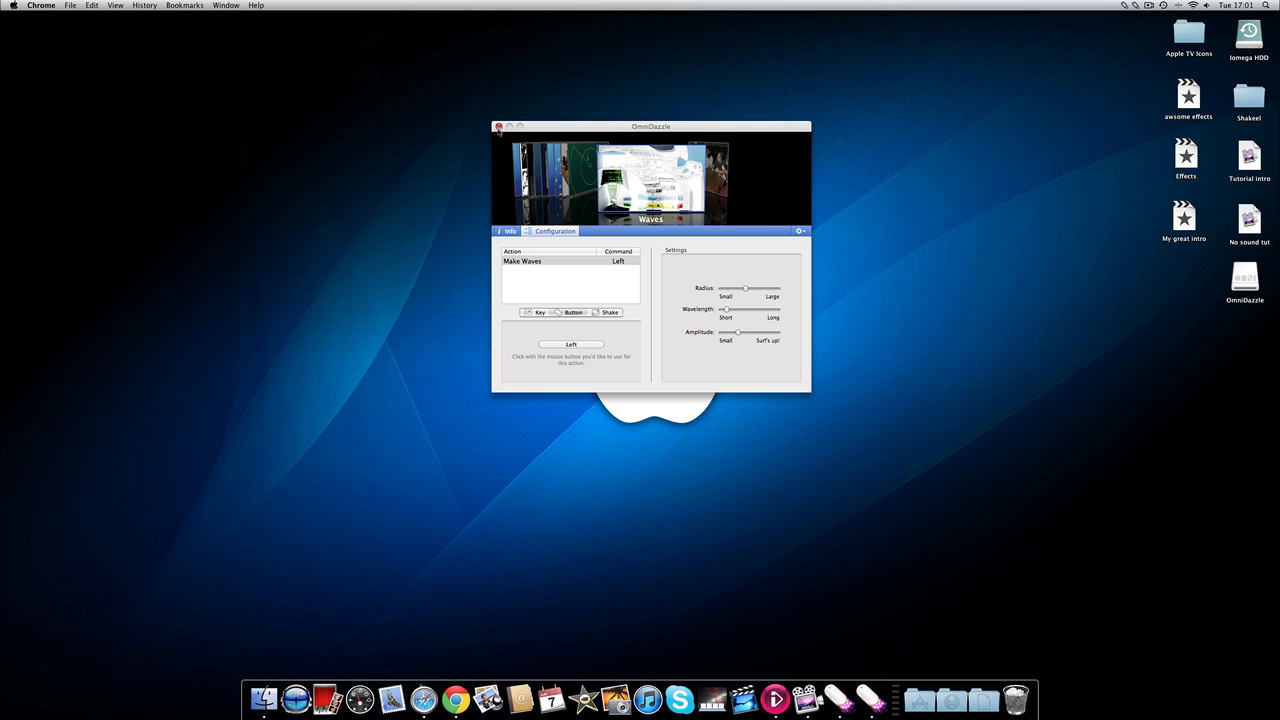
{"action": "left_click", "coordinate": [500, 126]}
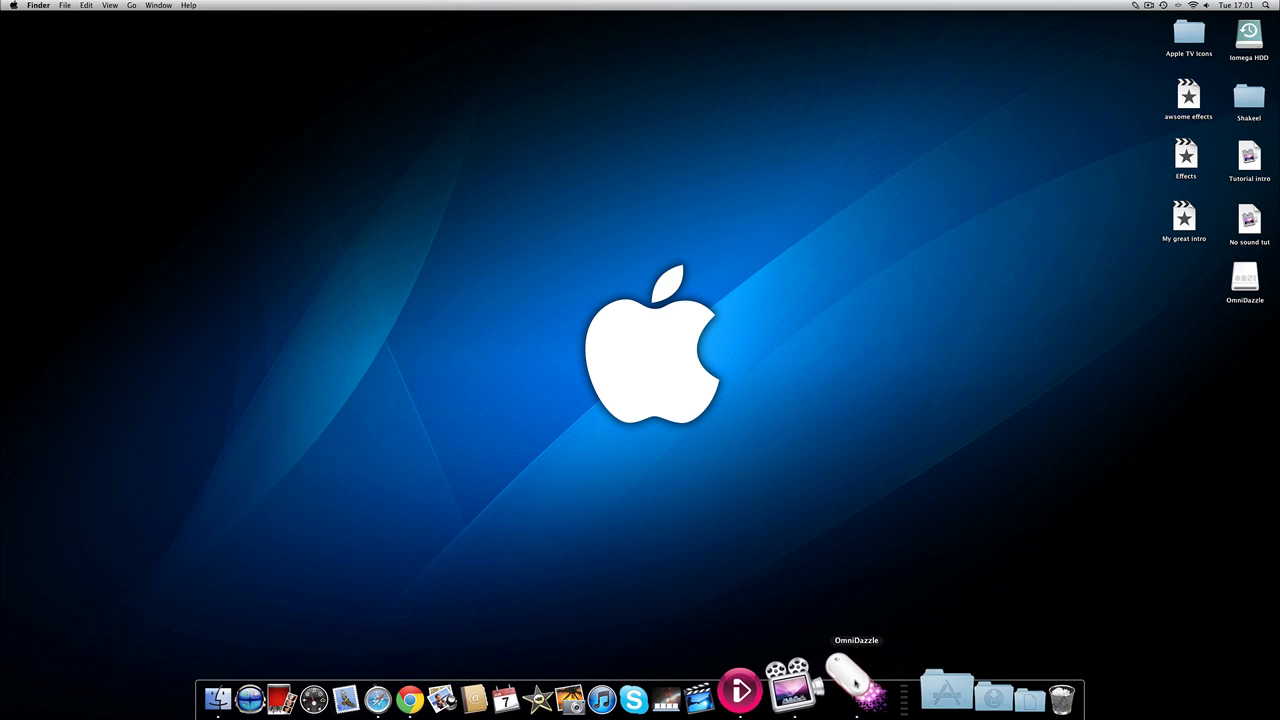
{"action": "left_click", "coordinate": [856, 684]}
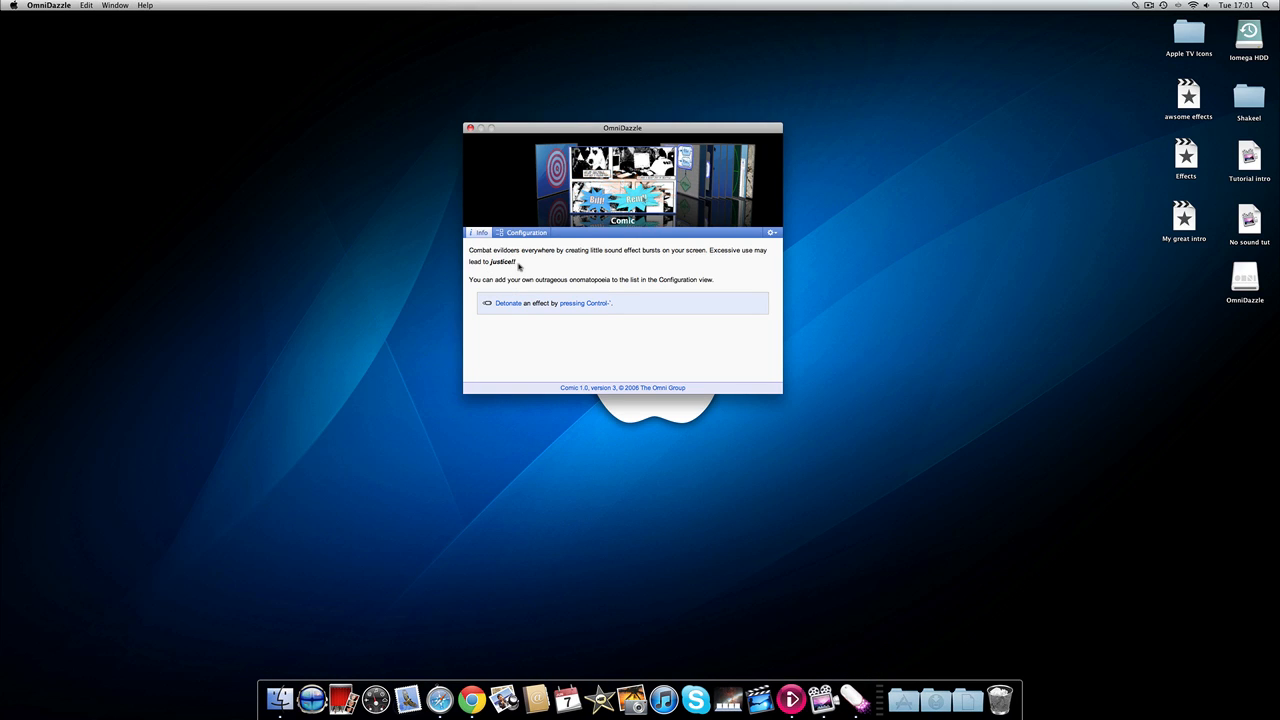
{"action": "left_click", "coordinate": [526, 232]}
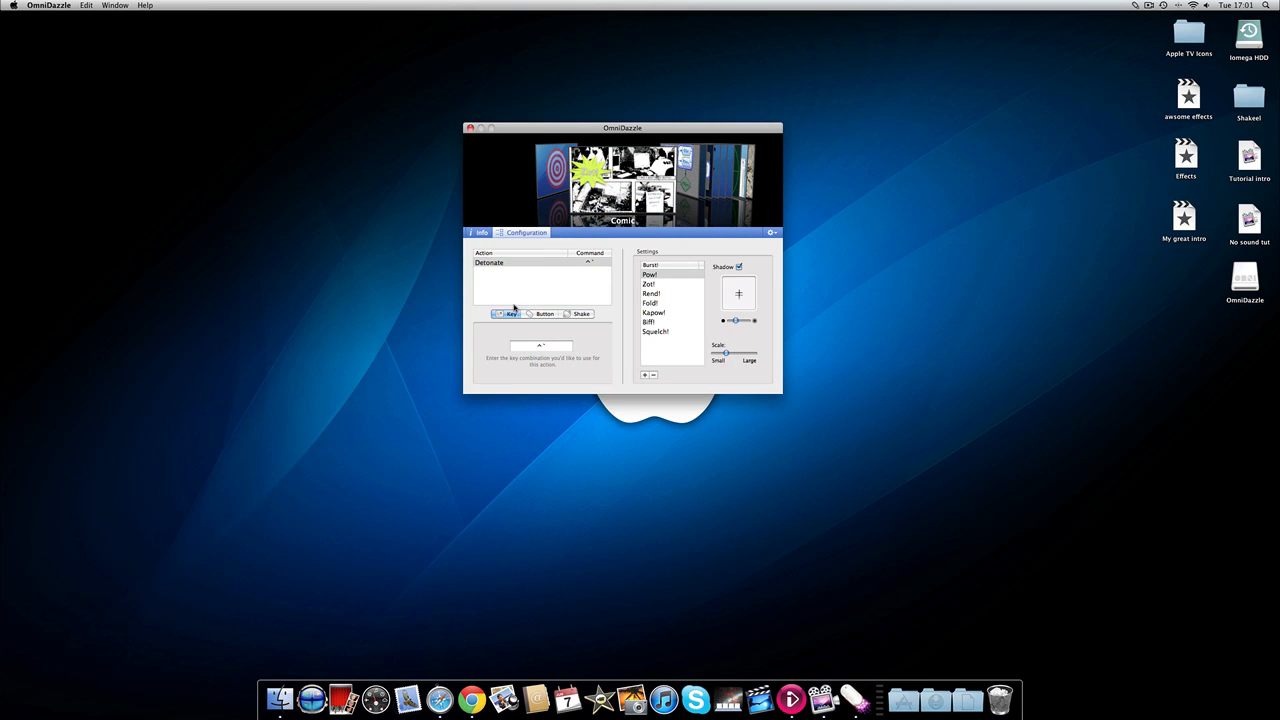
{"action": "left_click", "coordinate": [544, 312]}
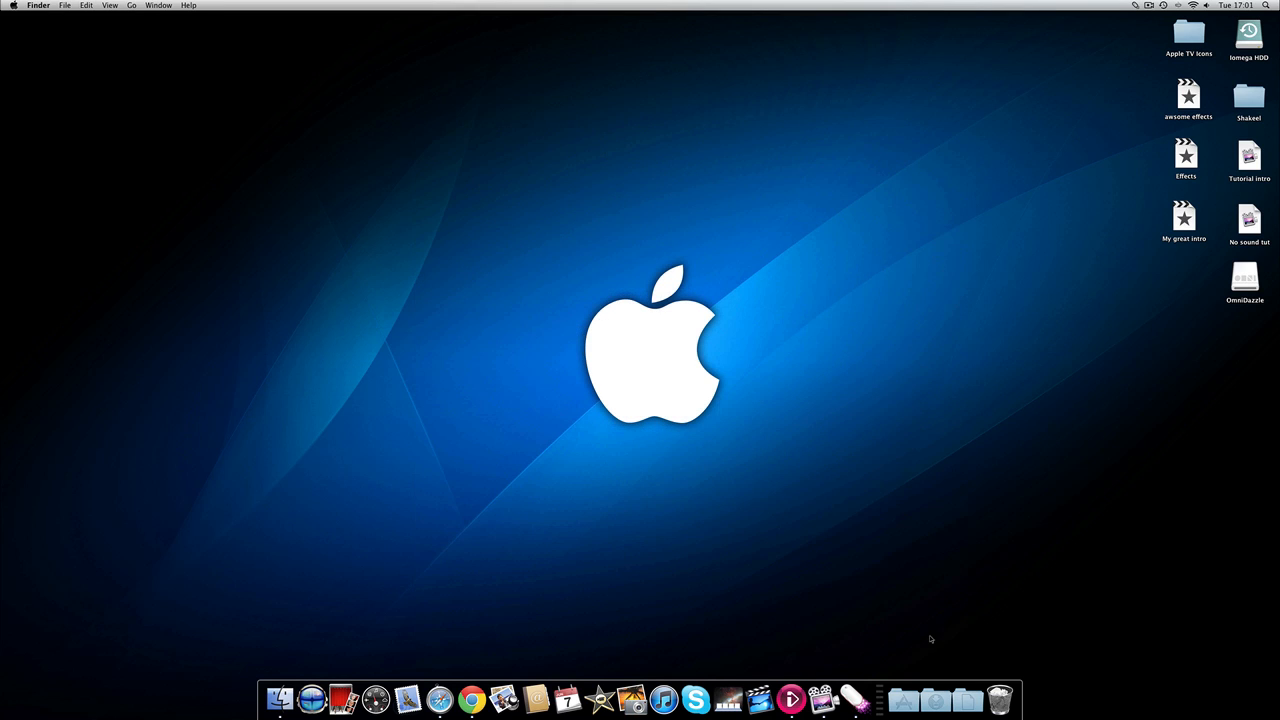
{"action": "mouse_move", "coordinate": [1080, 258]}
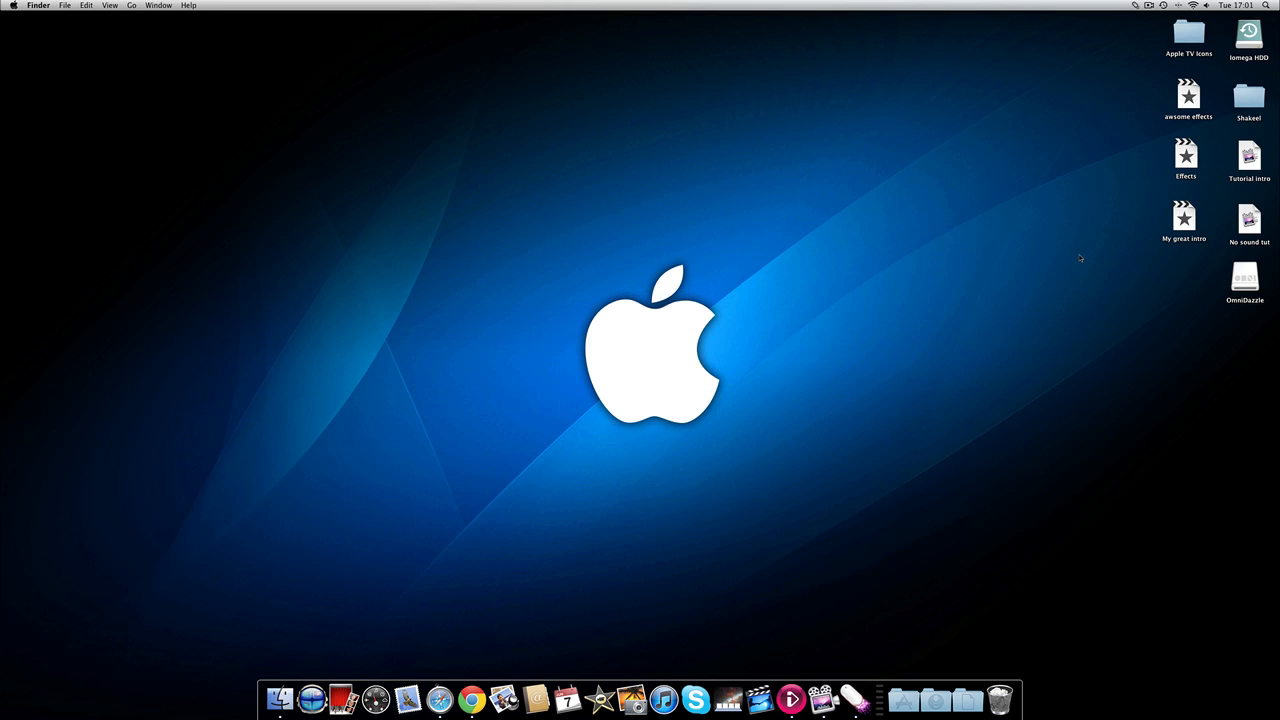
{"action": "mouse_move", "coordinate": [572, 380]}
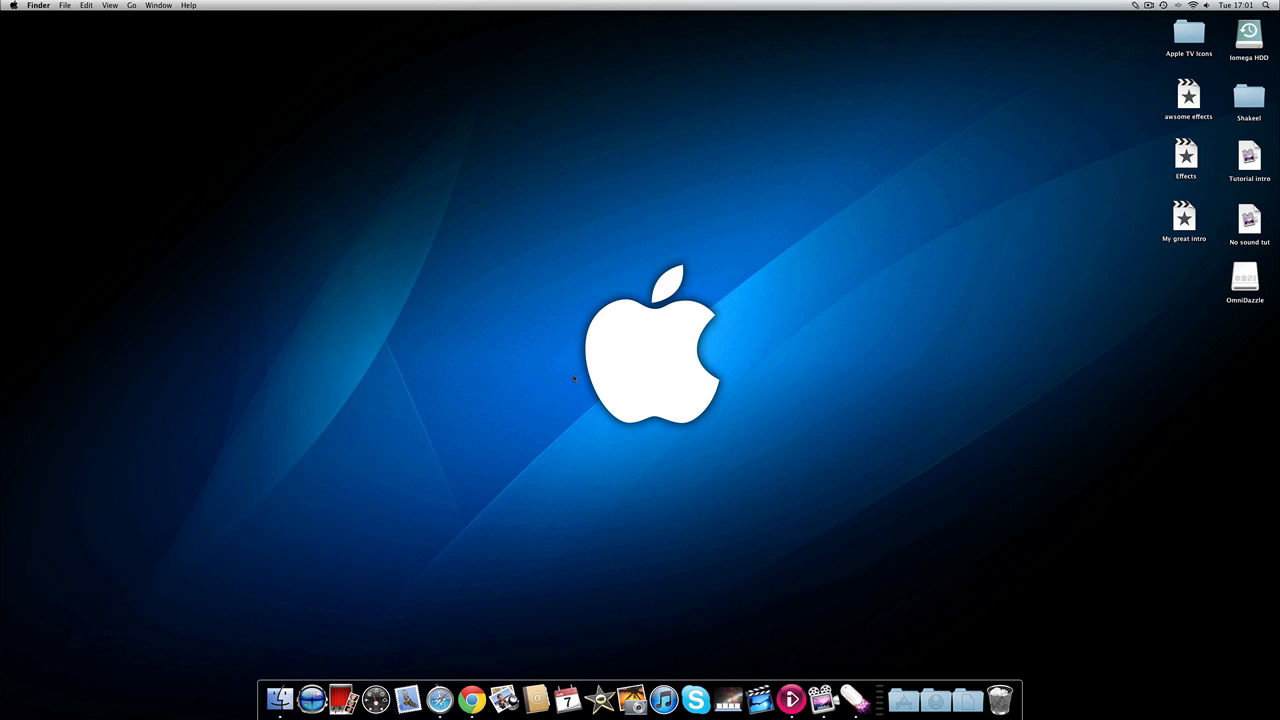